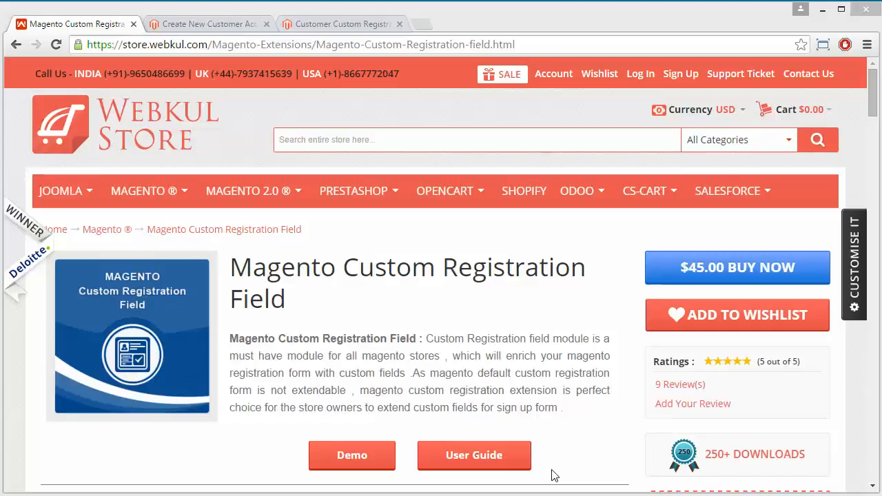
pyautogui.moveTo(336, 44)
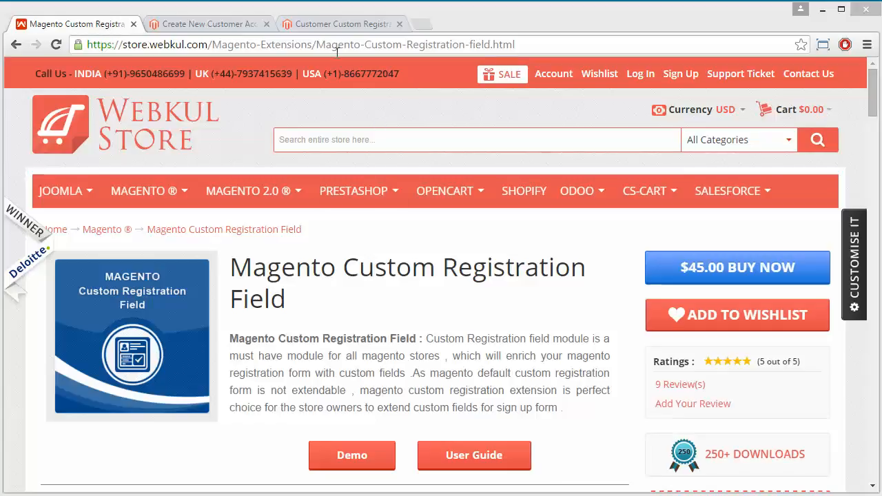
pyautogui.moveTo(763, 412)
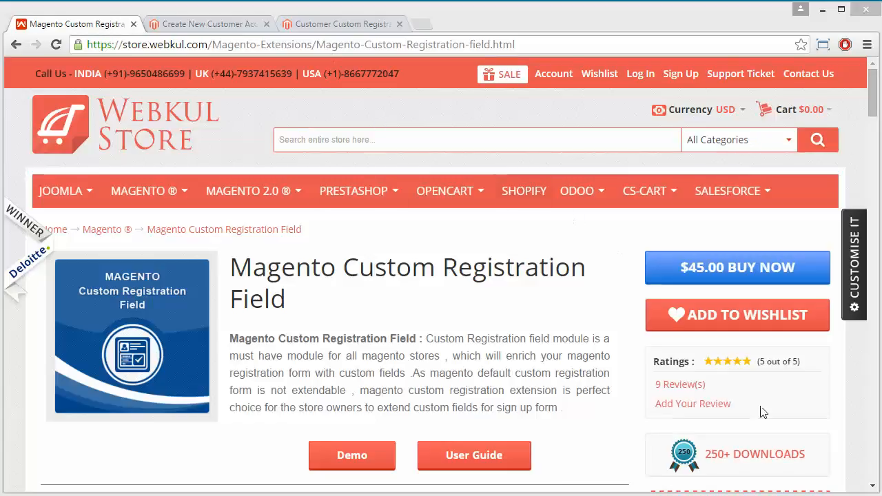
# Switch to the 'Customer Custom Registration' tab to show the ten-field admin list
pyautogui.click(342, 23)
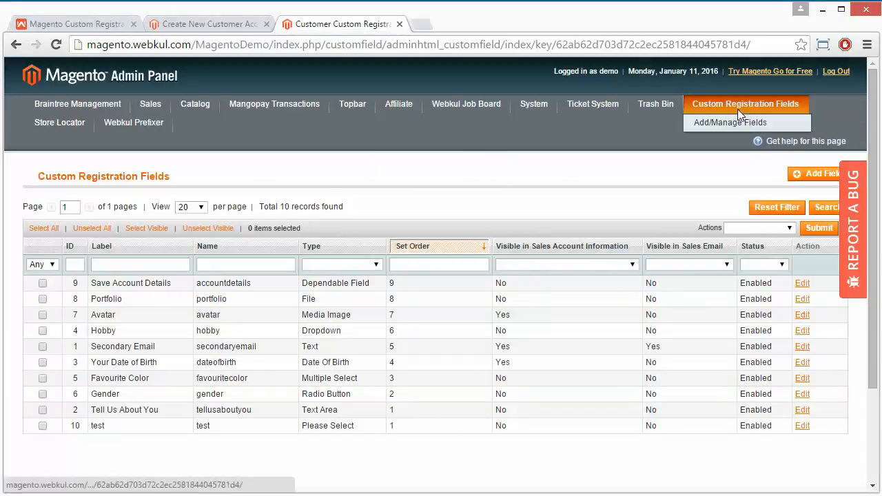
pyautogui.click(730, 122)
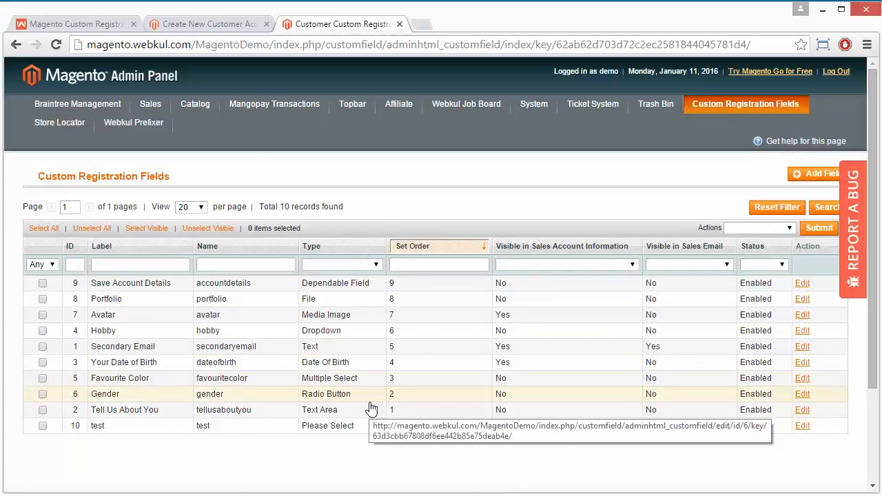
pyautogui.moveTo(566, 292)
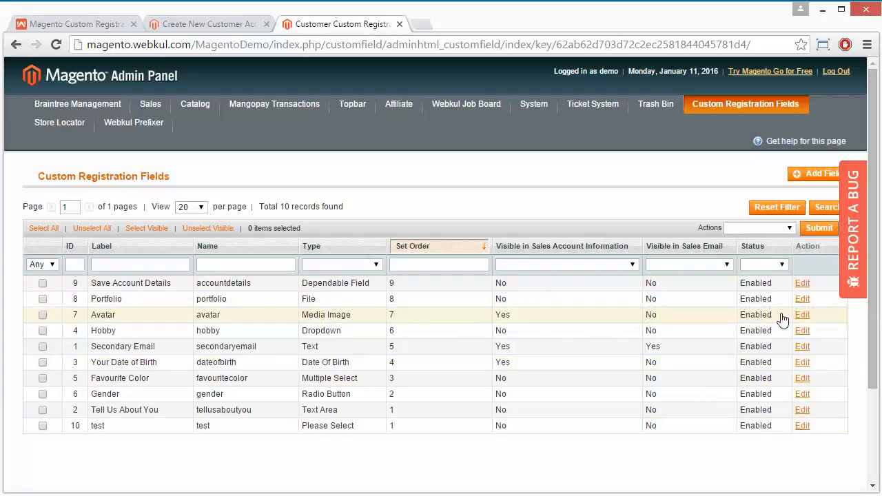
pyautogui.click(801, 283)
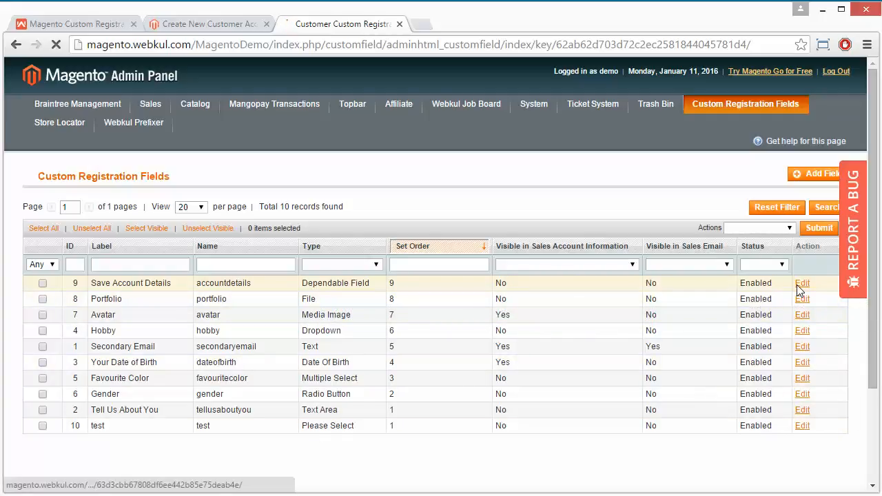
pyautogui.click(802, 282)
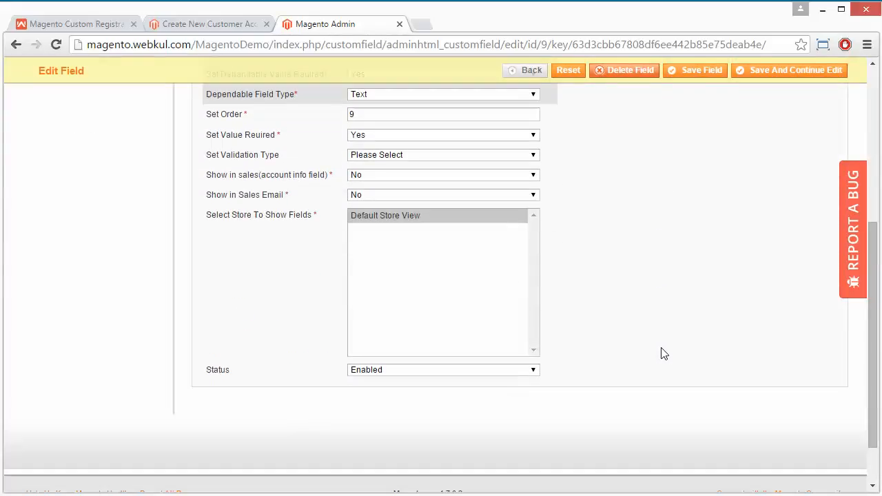
pyautogui.scroll(3)
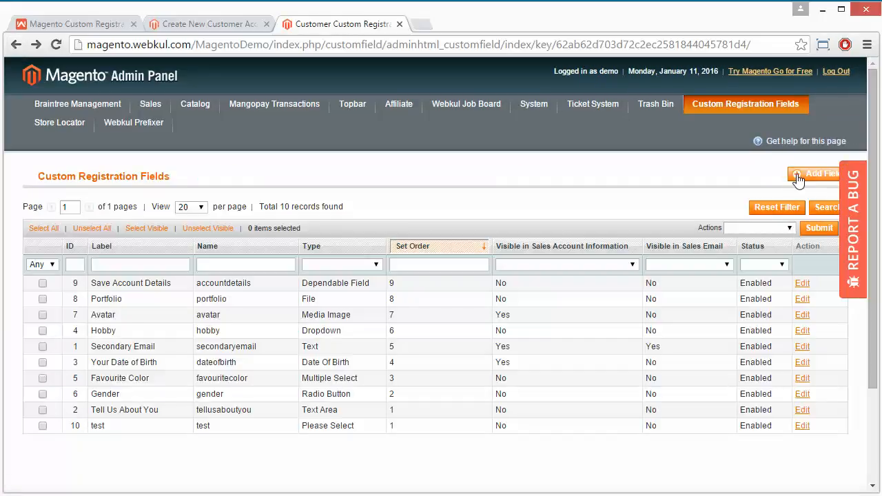
# Start a new registration field from the Add Field button
pyautogui.click(816, 173)
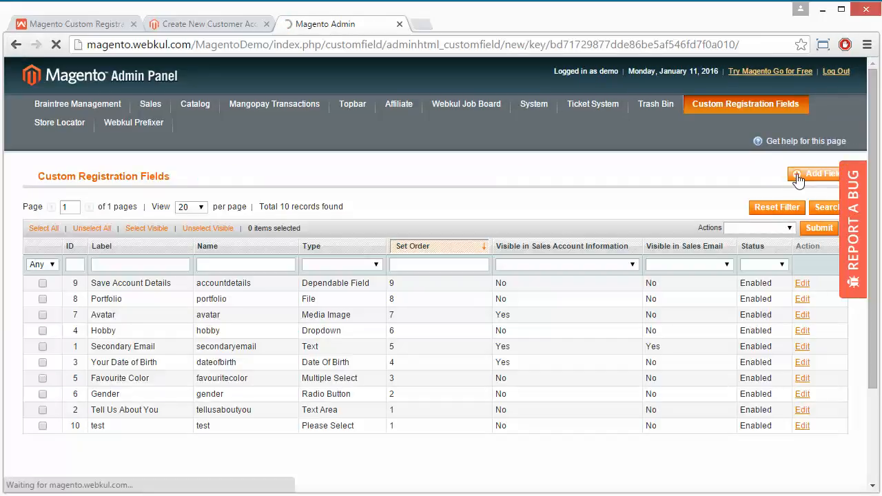
pyautogui.click(816, 173)
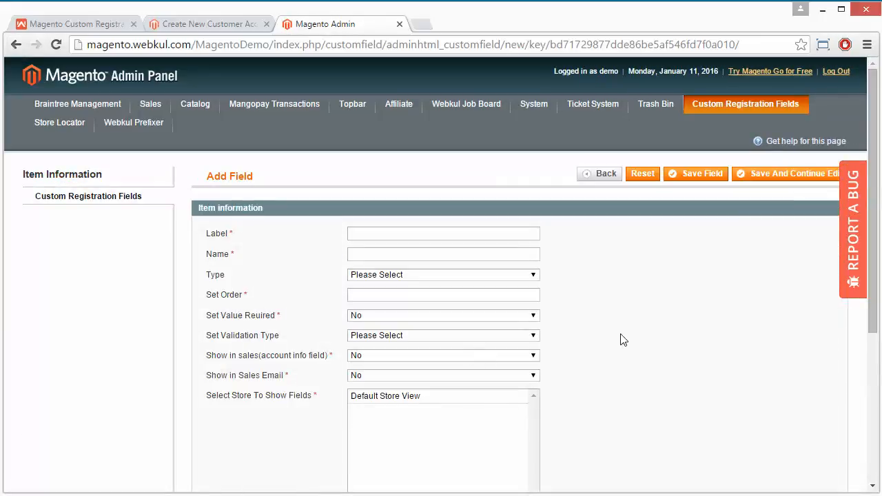
pyautogui.scroll(3)
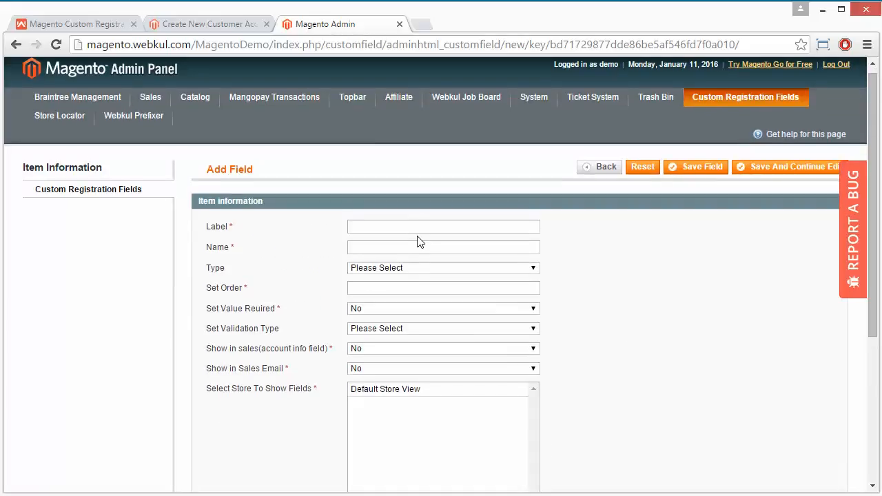
# Review the name, field type and required options, leaving Required at No
pyautogui.click(443, 248)
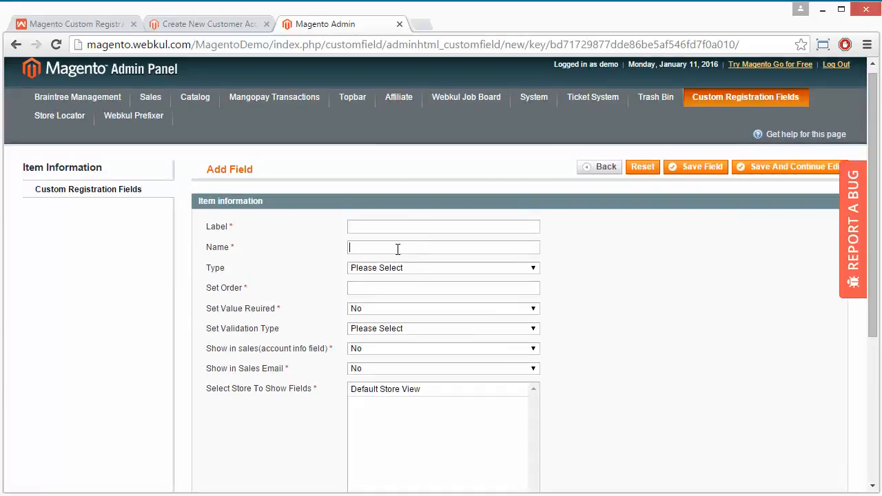
pyautogui.click(443, 267)
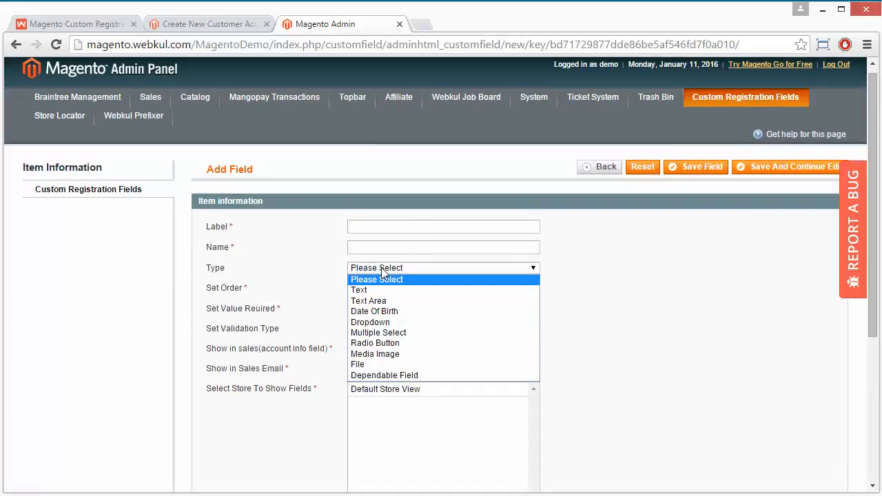
pyautogui.moveTo(377, 290)
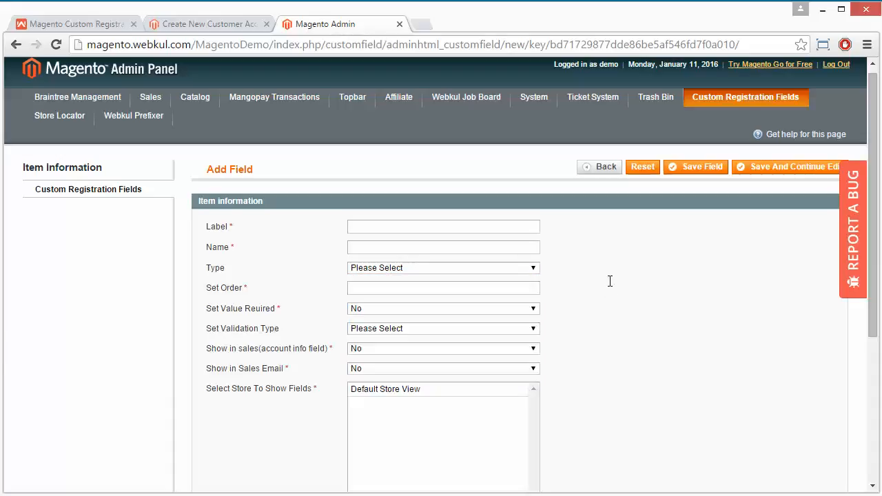
pyautogui.moveTo(414, 294)
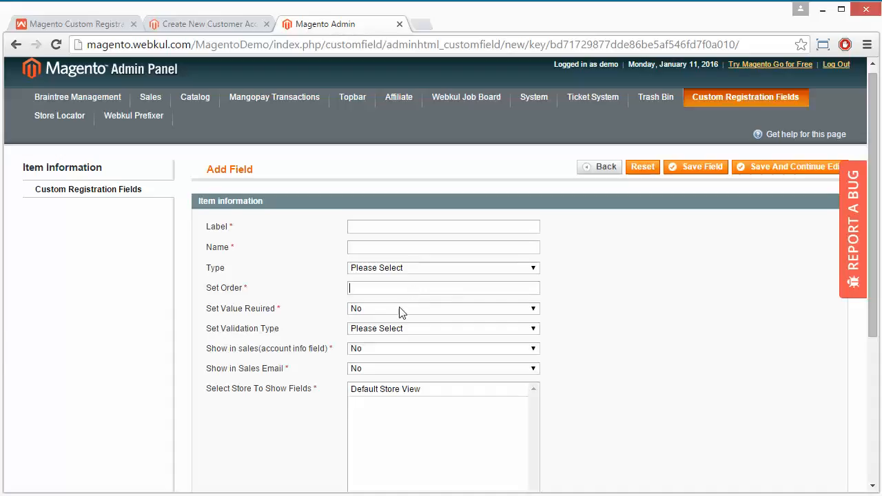
pyautogui.click(443, 308)
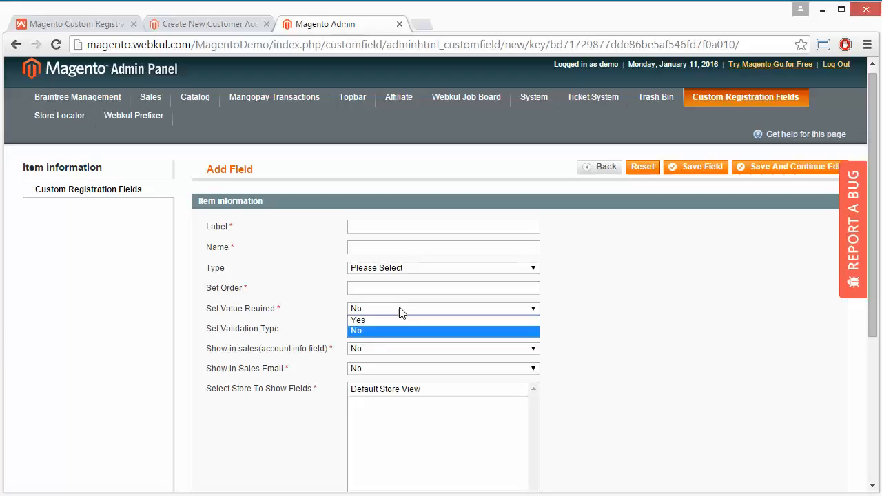
pyautogui.click(443, 330)
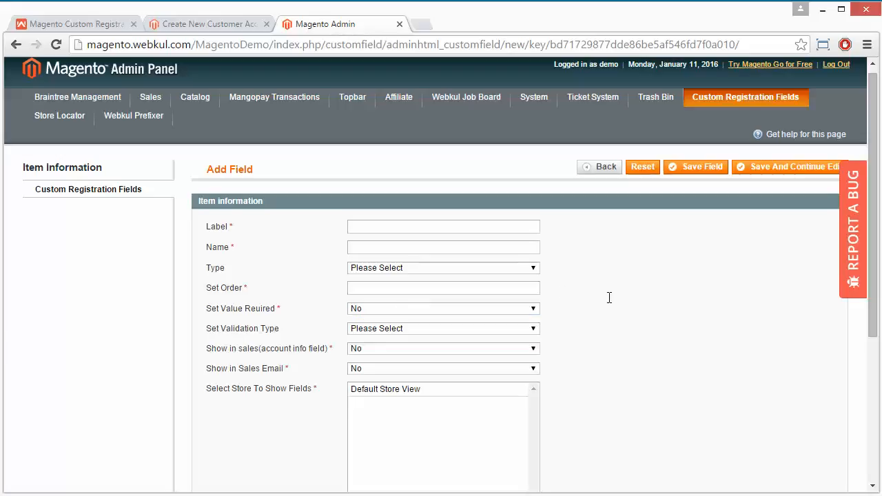
pyautogui.moveTo(465, 336)
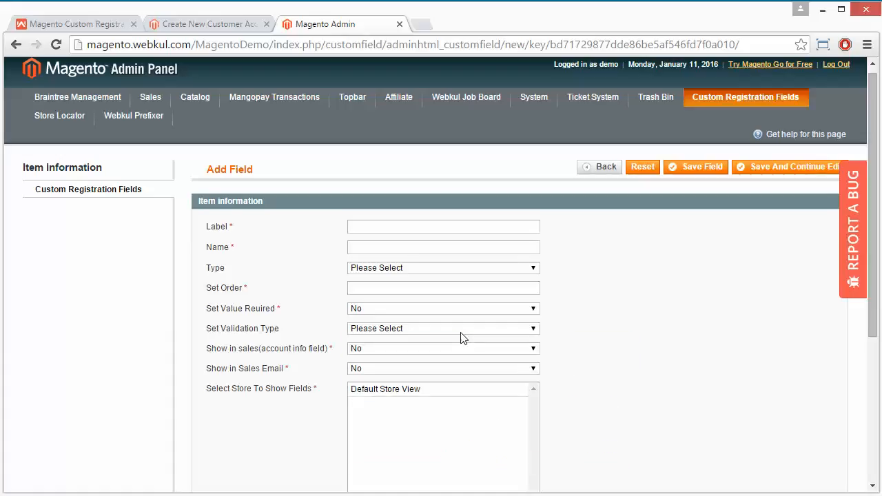
pyautogui.moveTo(629, 323)
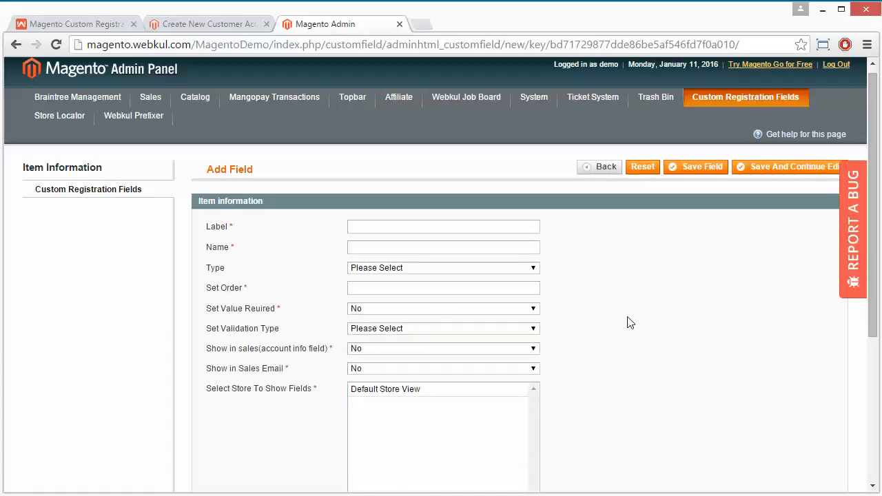
pyautogui.moveTo(416, 351)
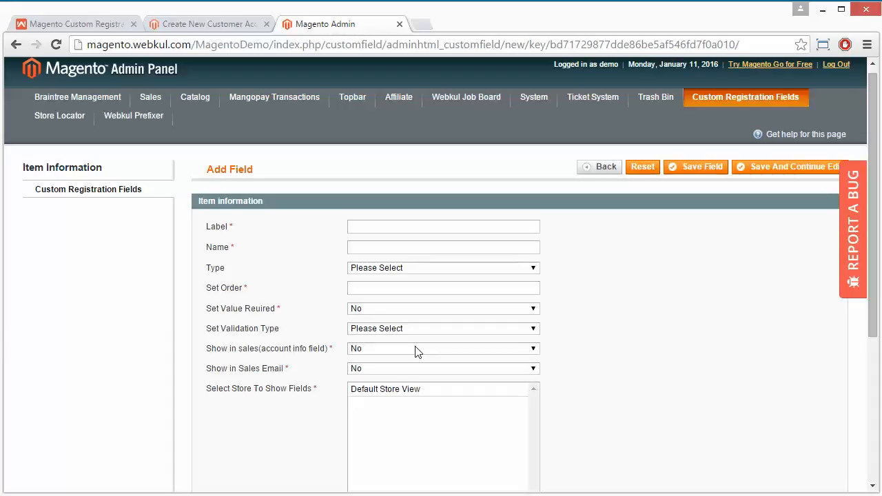
pyautogui.moveTo(301, 373)
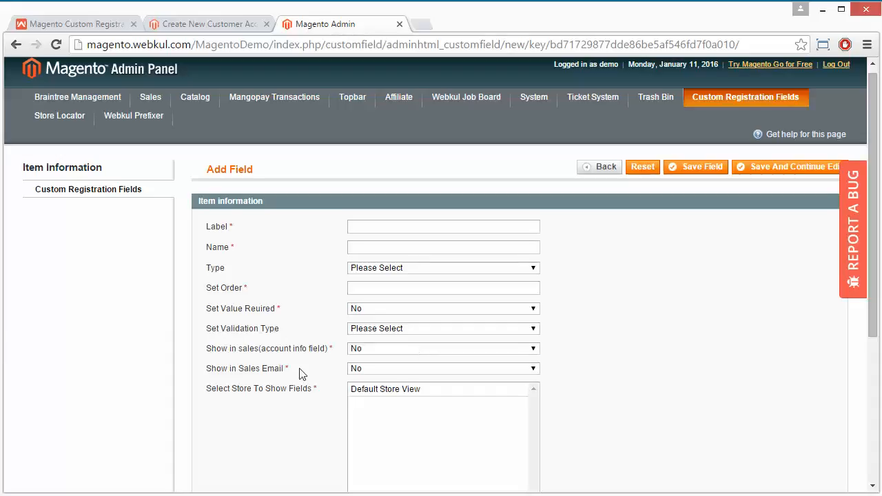
pyautogui.moveTo(381, 372)
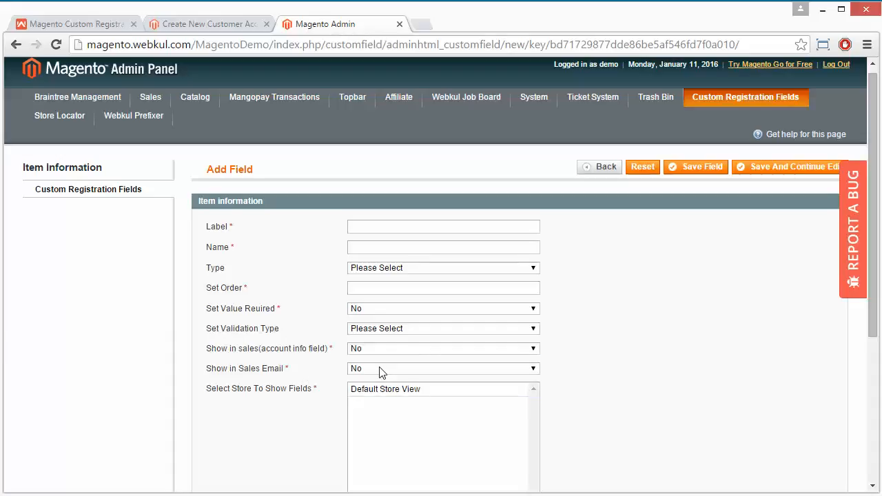
pyautogui.scroll(-3)
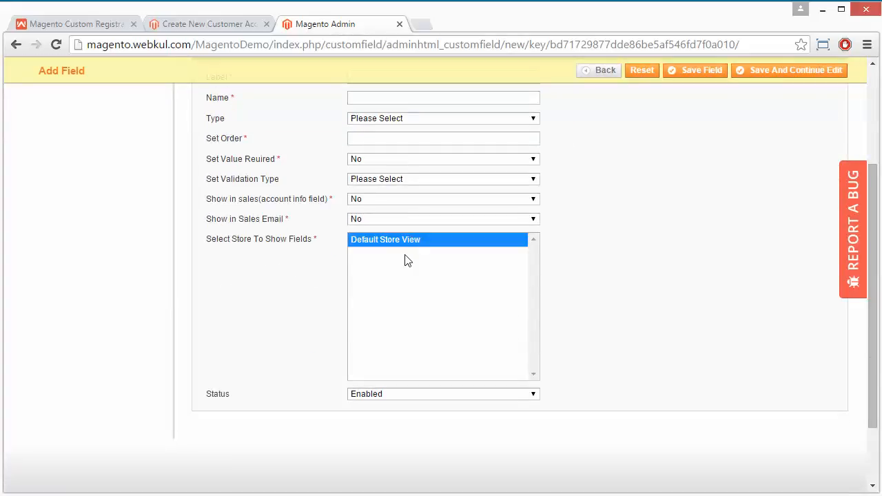
pyautogui.moveTo(441, 284)
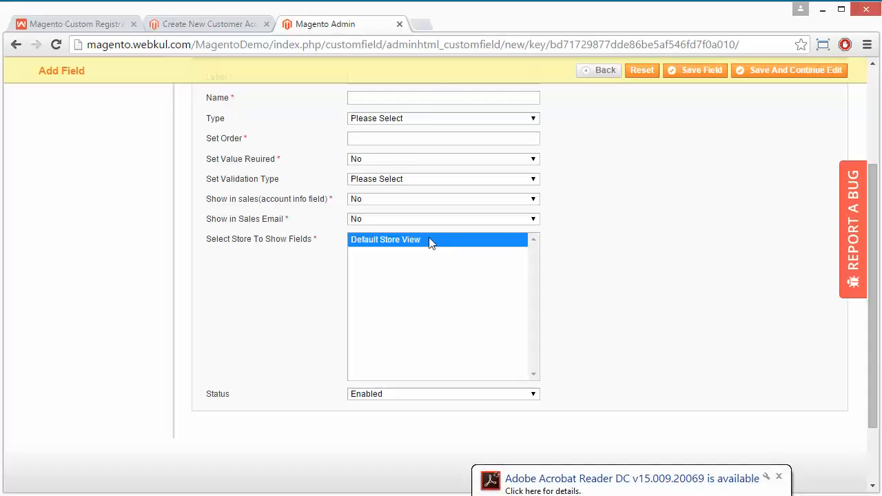
pyautogui.moveTo(308, 315)
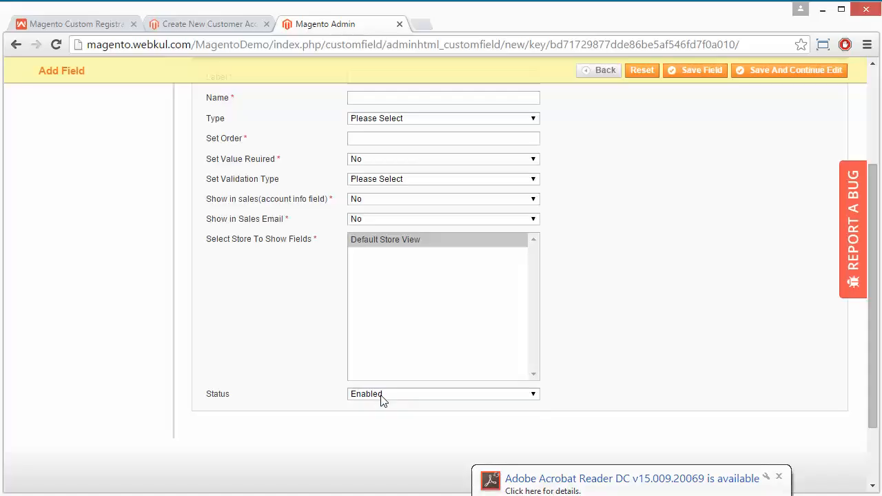
pyautogui.scroll(3)
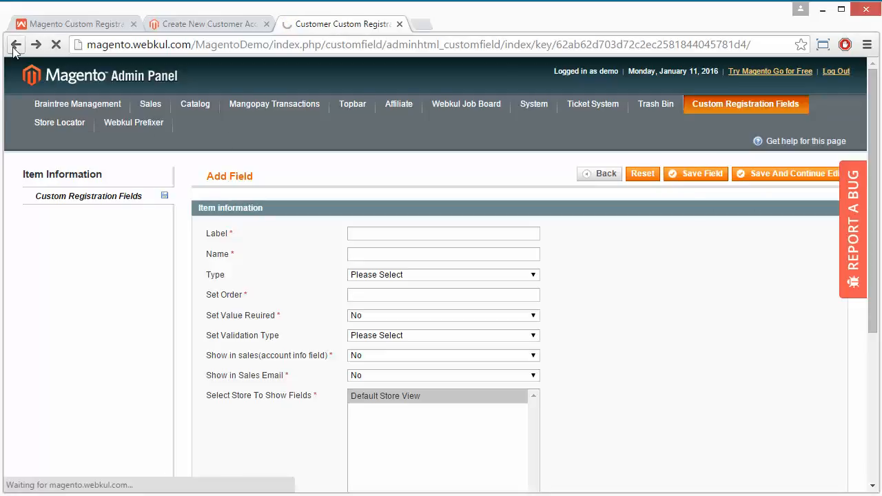
pyautogui.click(16, 44)
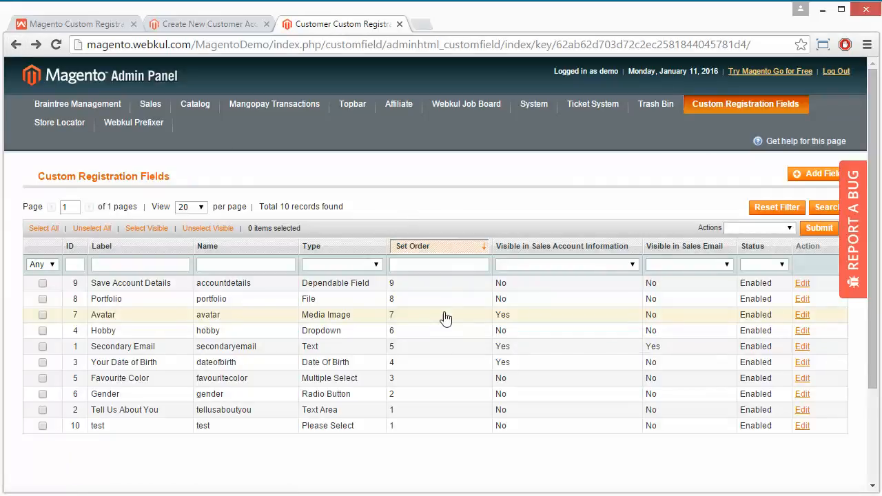
pyautogui.moveTo(415, 324)
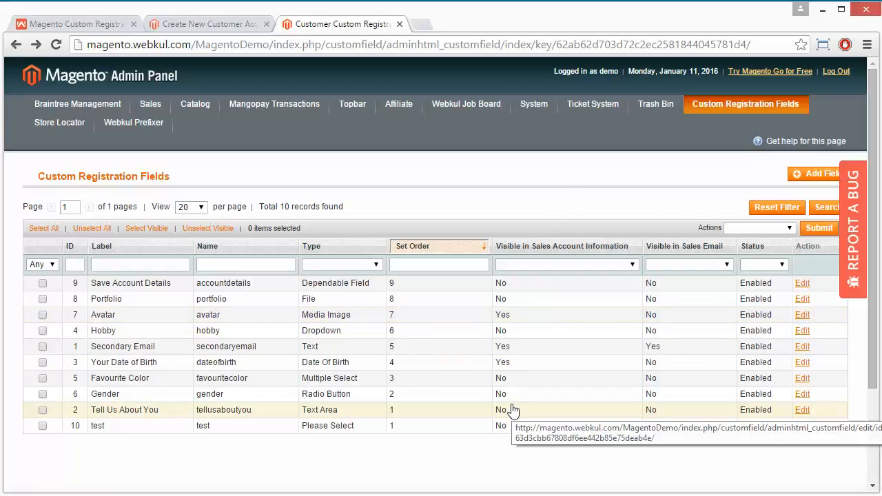
pyautogui.moveTo(206, 24)
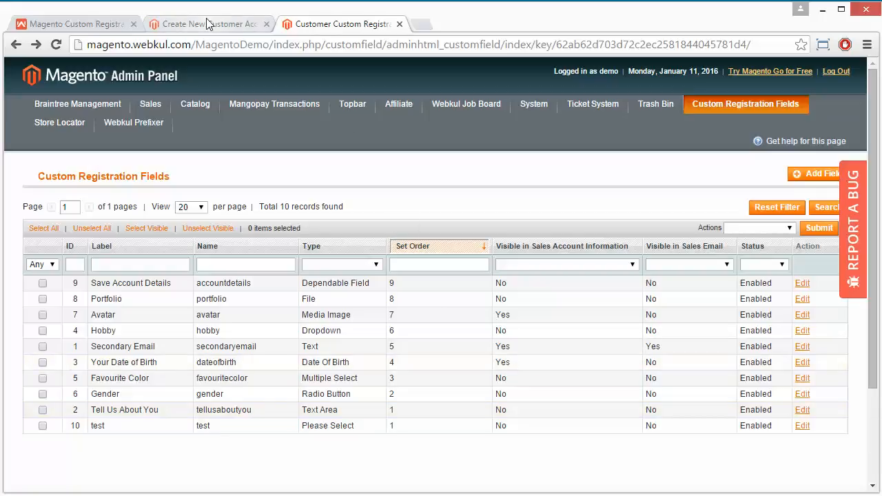
# Switch to the storefront Create New Customer Account page and scroll to Additional Information
pyautogui.click(207, 23)
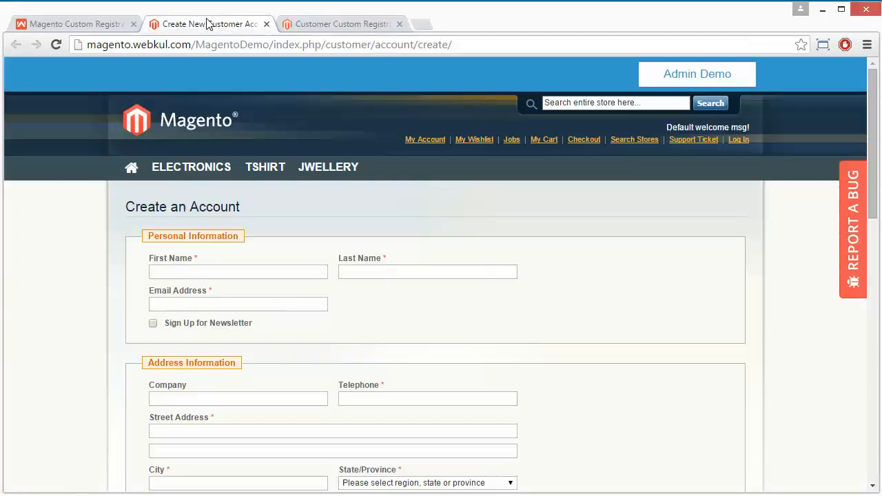
pyautogui.moveTo(597, 323)
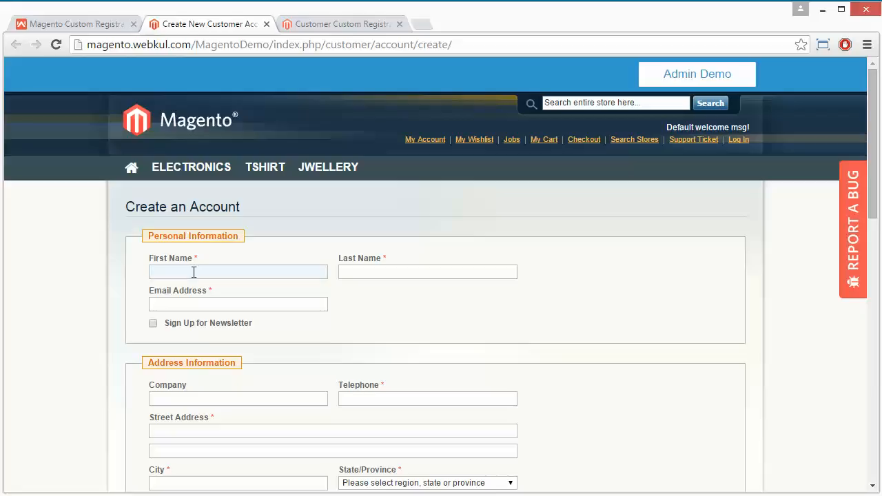
pyautogui.moveTo(232, 319)
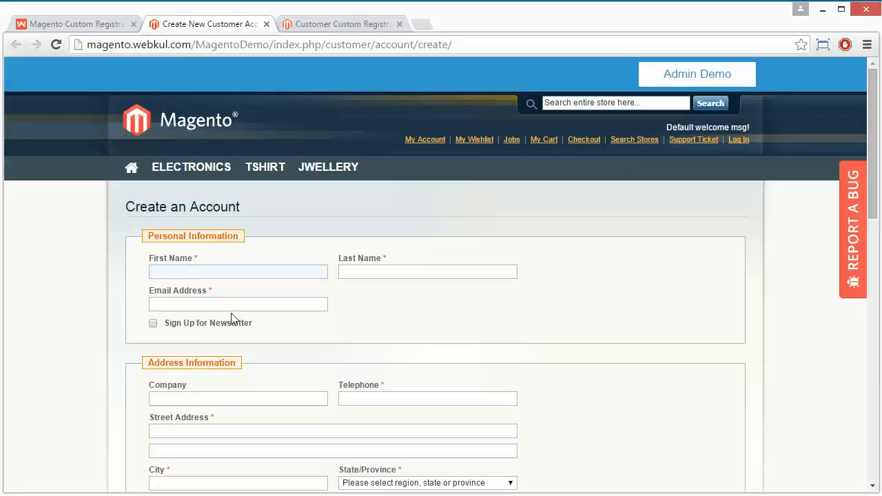
pyautogui.moveTo(602, 310)
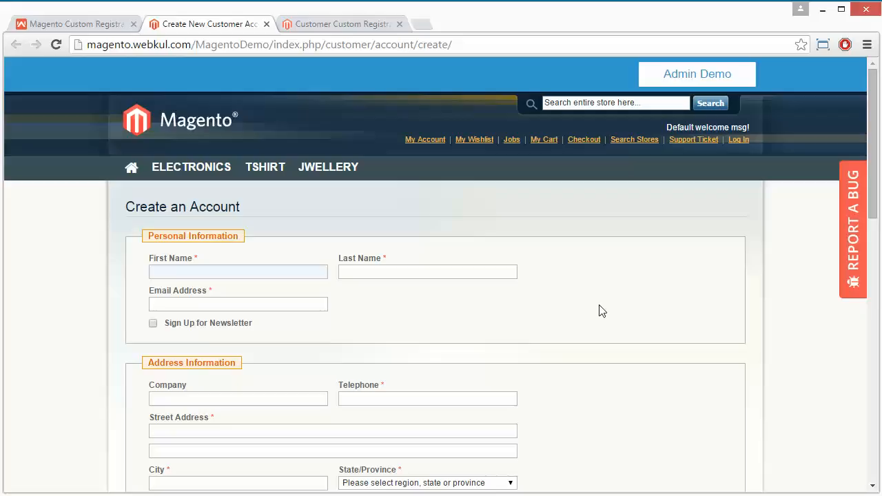
pyautogui.scroll(-3)
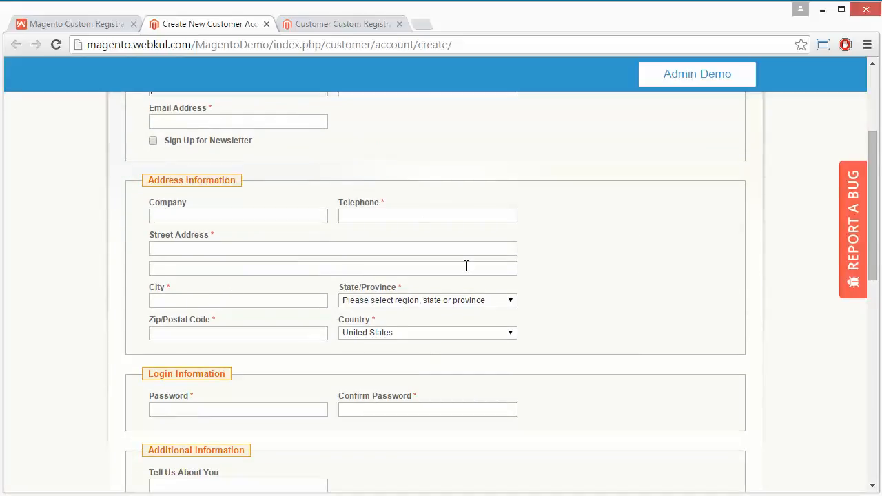
pyautogui.scroll(-3)
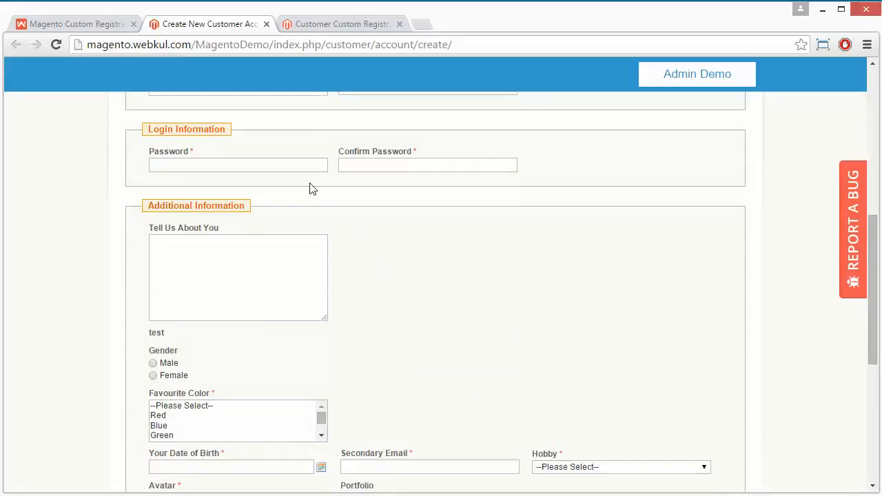
pyautogui.moveTo(427, 290)
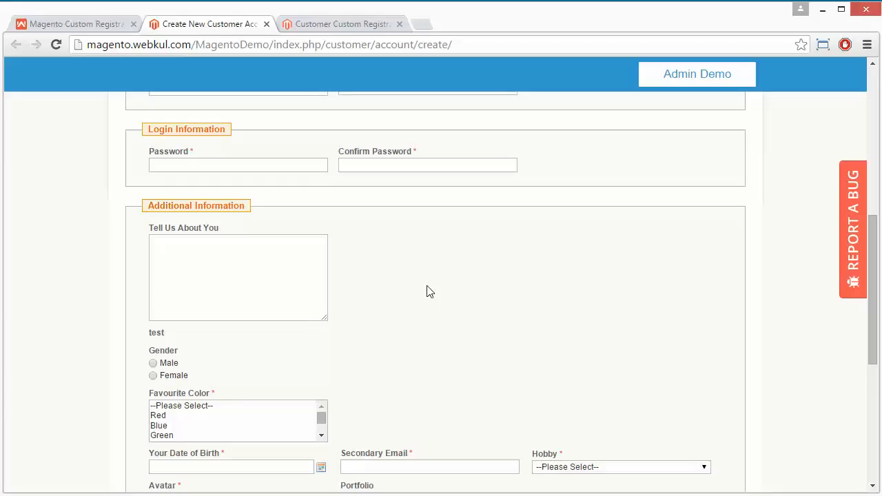
pyautogui.scroll(-3)
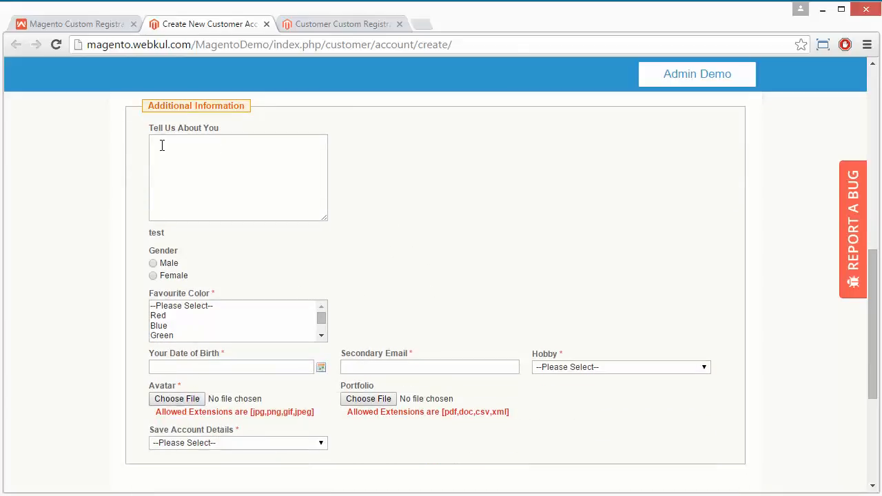
# Focus the Tell Us About You, Date of Birth, Secondary Email and Hobby fields
pyautogui.click(238, 177)
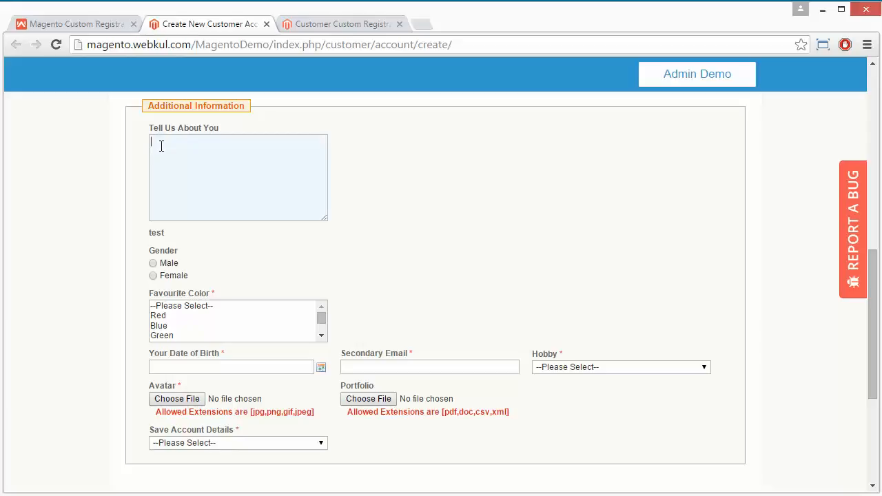
pyautogui.moveTo(154, 270)
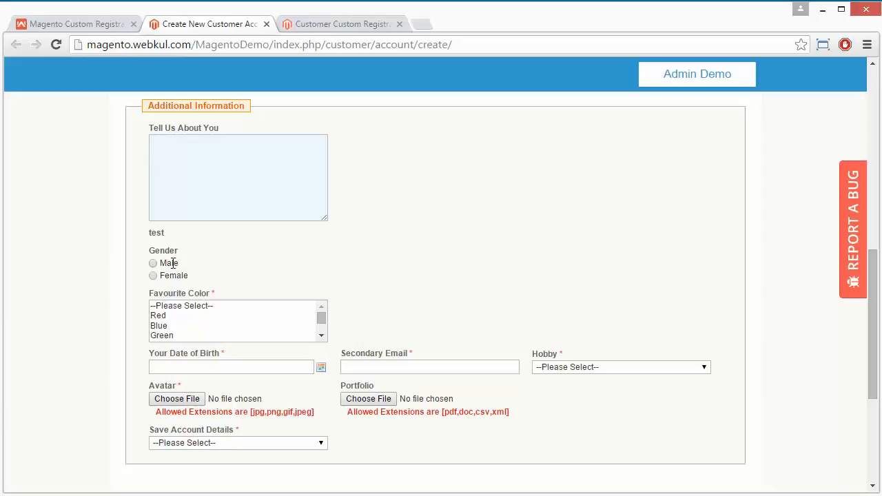
pyautogui.moveTo(322, 333)
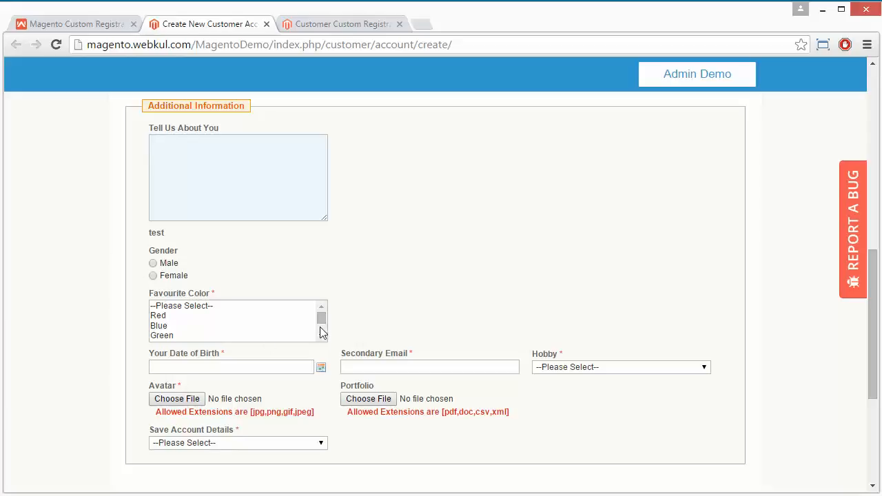
pyautogui.scroll(-3)
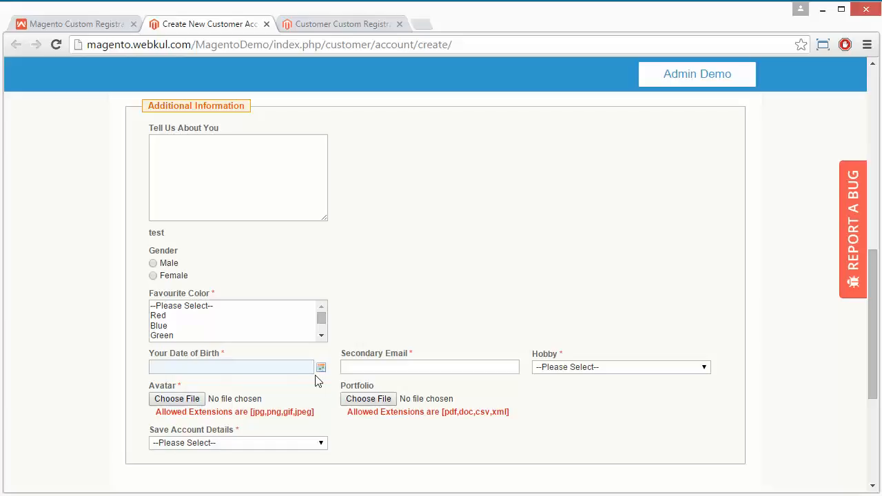
pyautogui.click(320, 366)
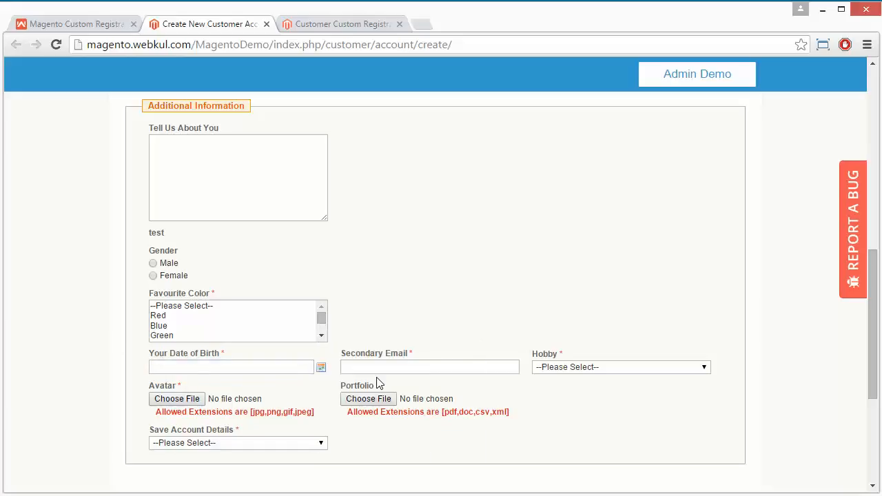
pyautogui.click(429, 367)
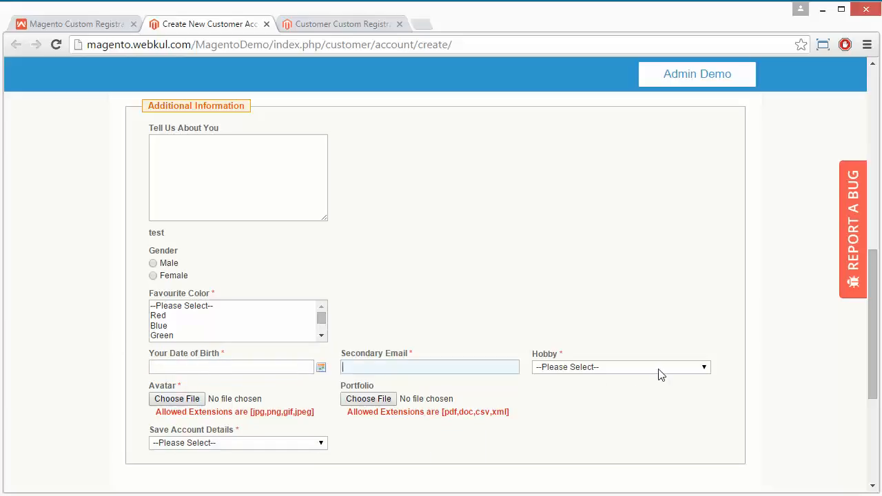
pyautogui.click(620, 367)
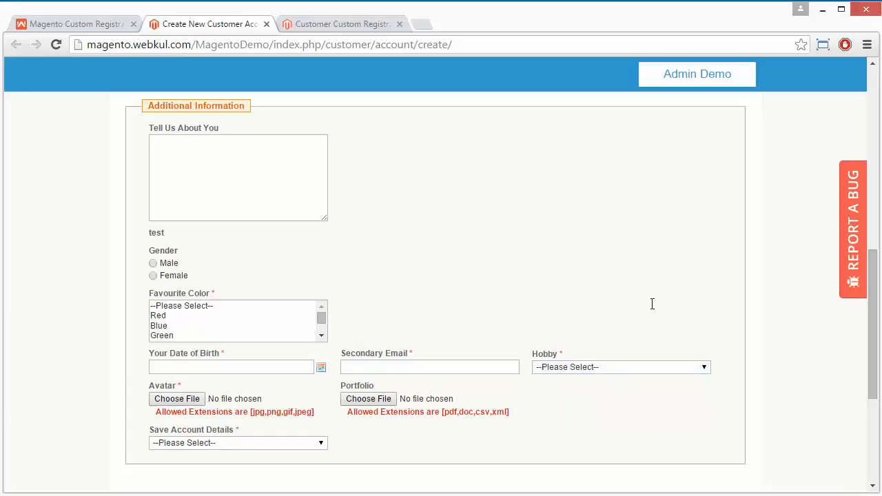
# View the Hobby options (Foot Ball, Listening Music, Dancing, Surfing) and close without choosing
pyautogui.click(620, 366)
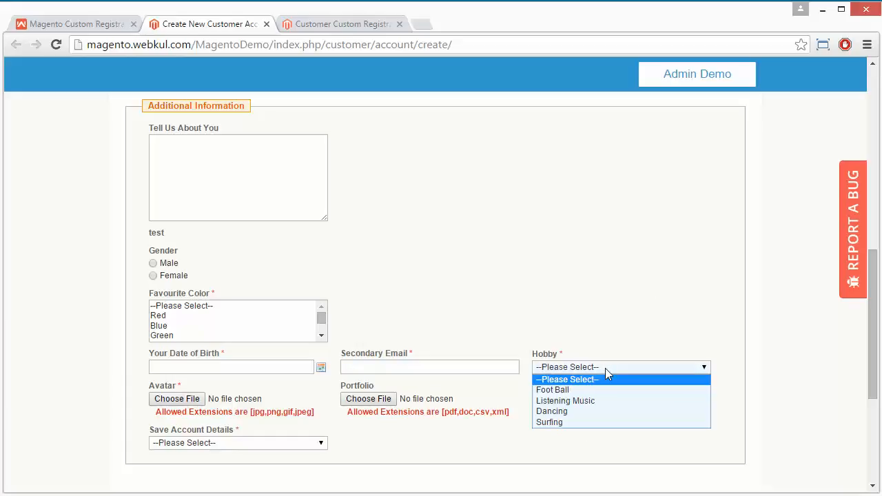
pyautogui.moveTo(594, 315)
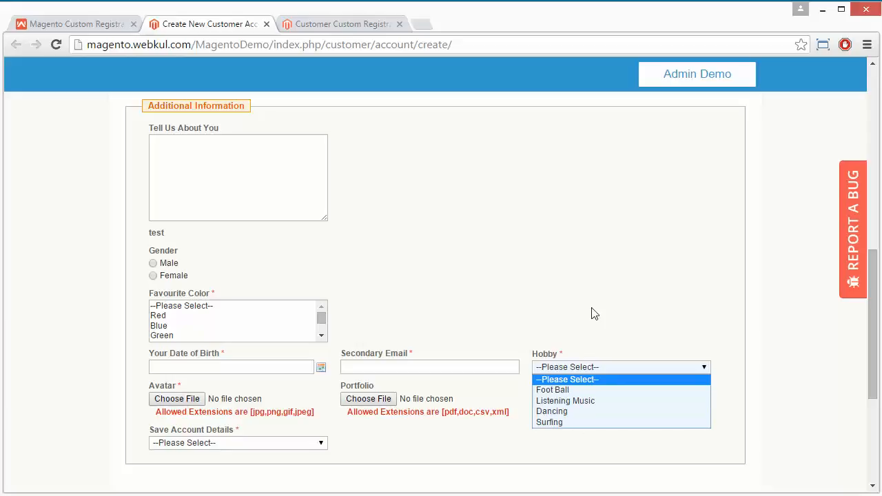
pyautogui.click(237, 384)
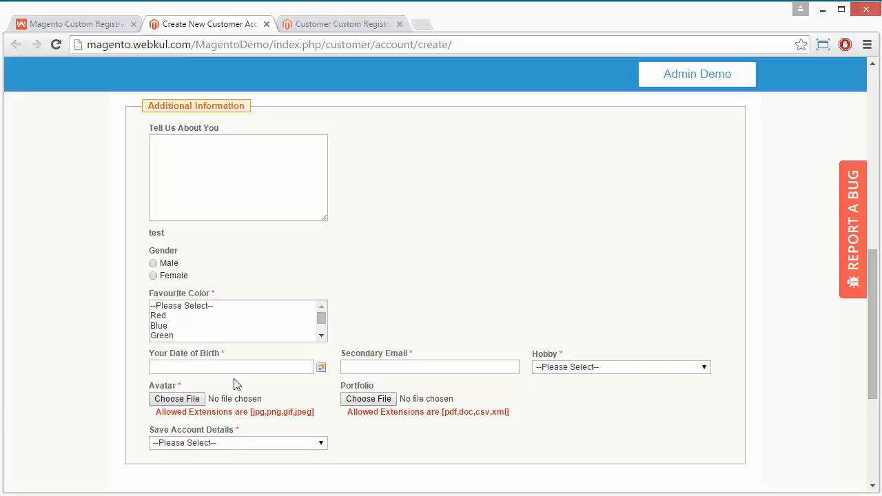
pyautogui.moveTo(177, 398)
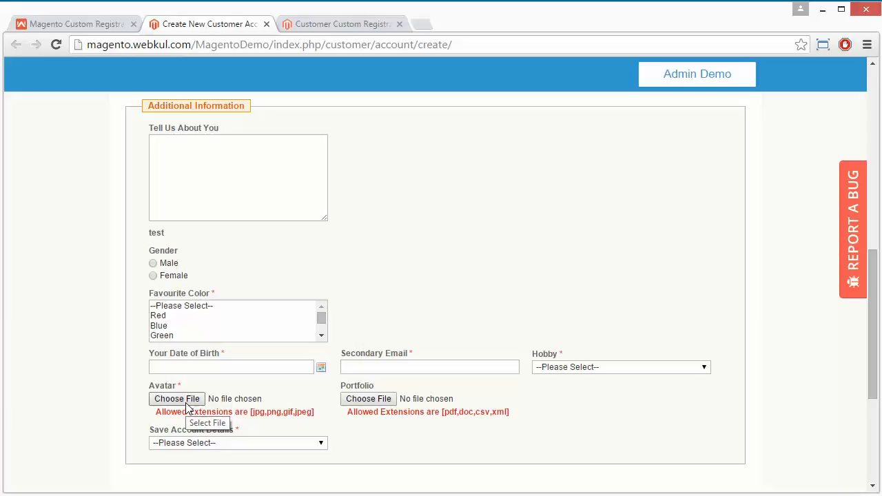
pyautogui.moveTo(371, 406)
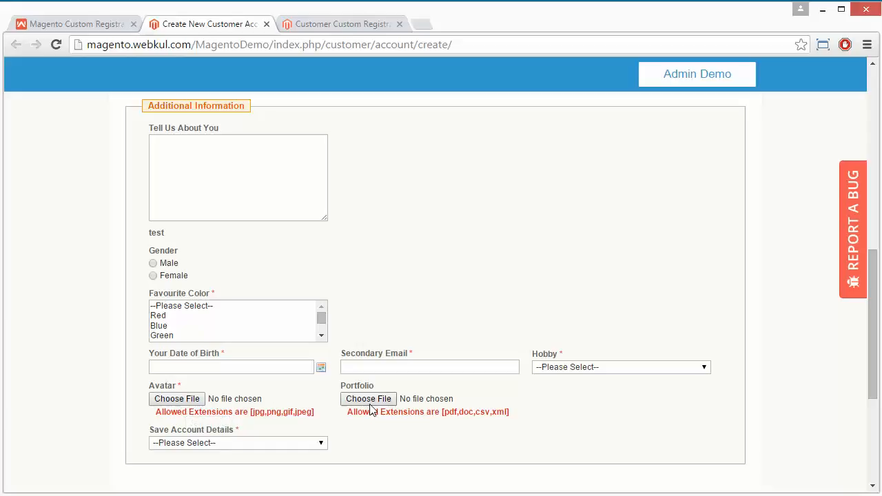
pyautogui.moveTo(460, 407)
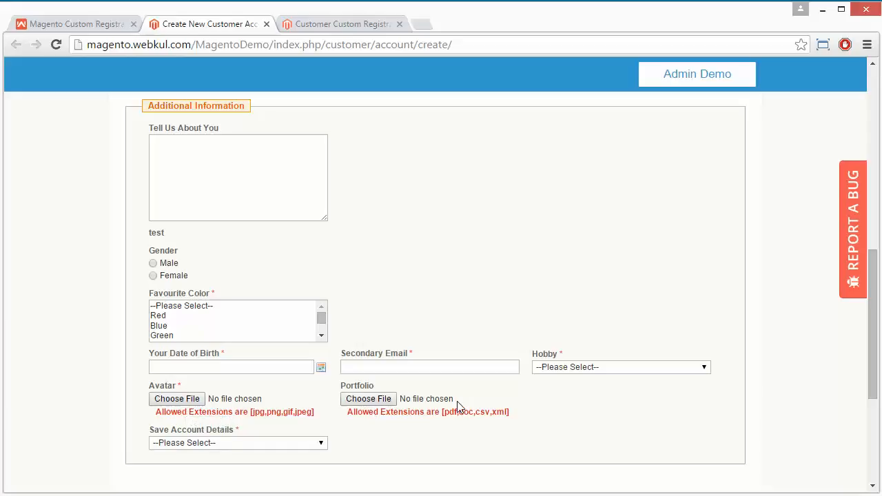
pyautogui.moveTo(369, 399)
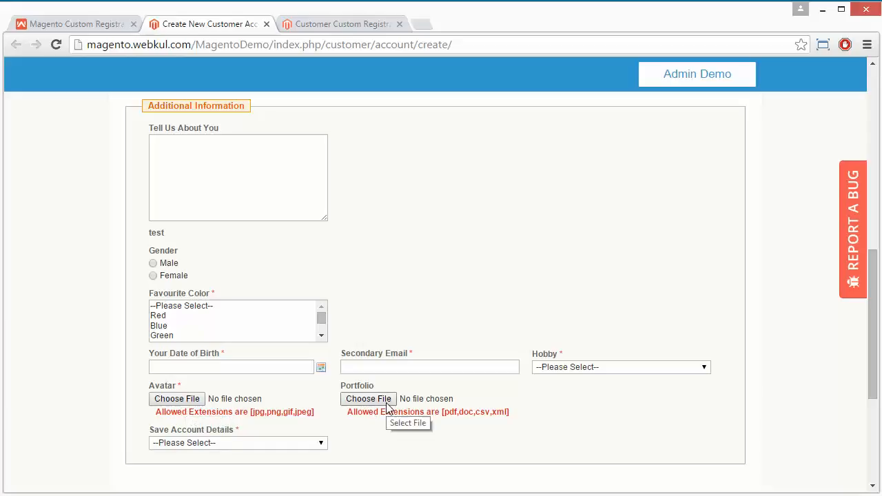
pyautogui.moveTo(430, 413)
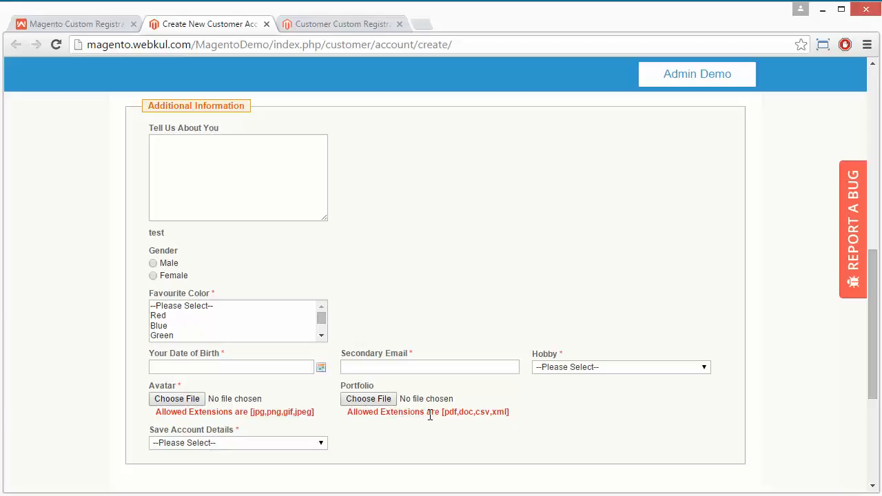
pyautogui.moveTo(288, 429)
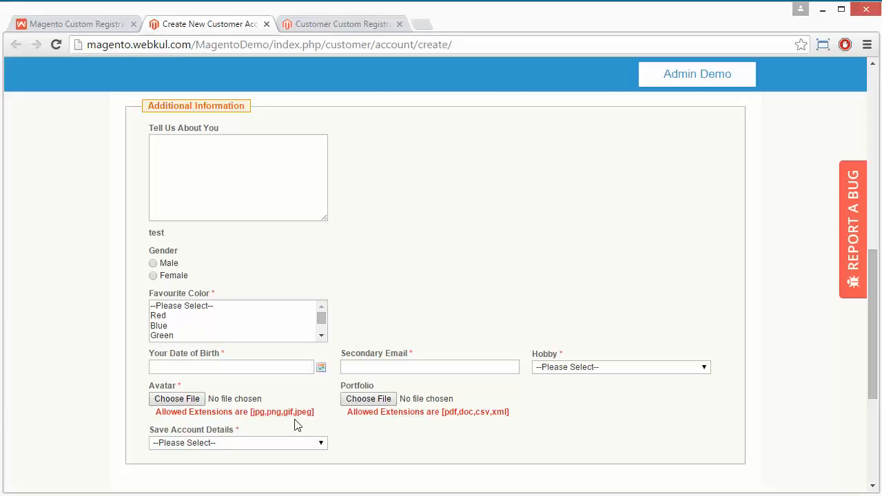
pyautogui.moveTo(309, 424)
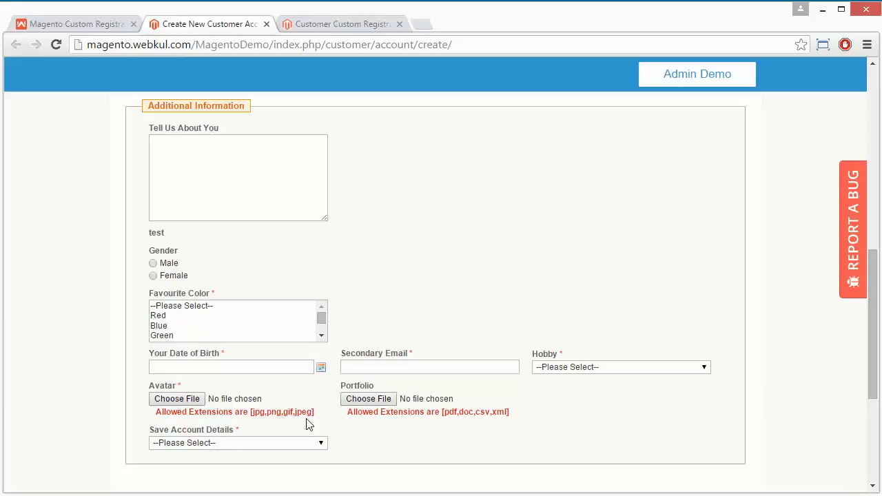
pyautogui.moveTo(396, 447)
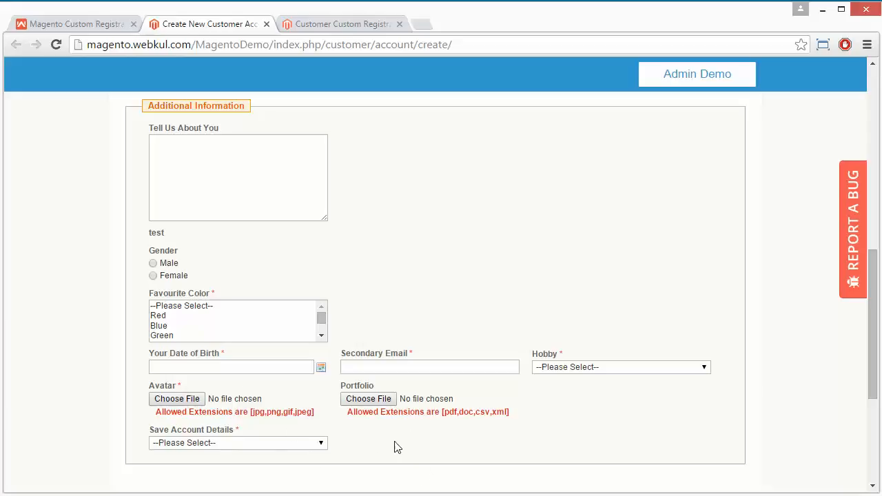
pyautogui.moveTo(455, 432)
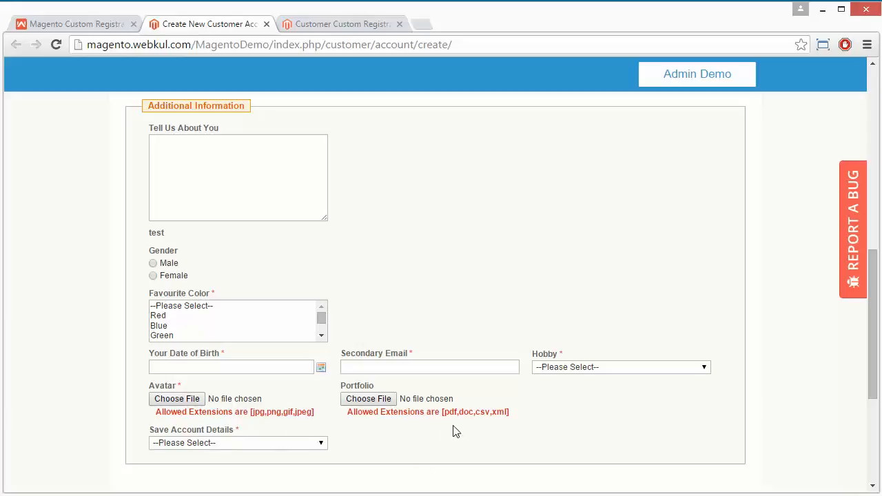
pyautogui.moveTo(372, 430)
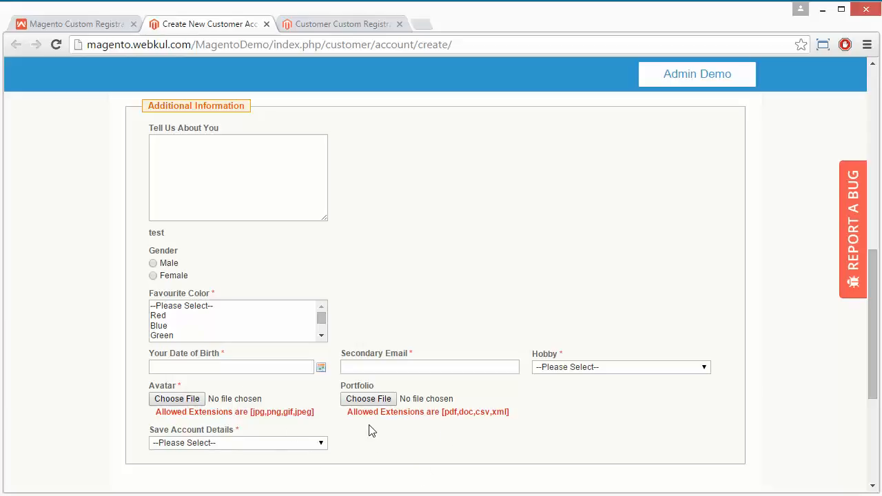
pyautogui.scroll(-3)
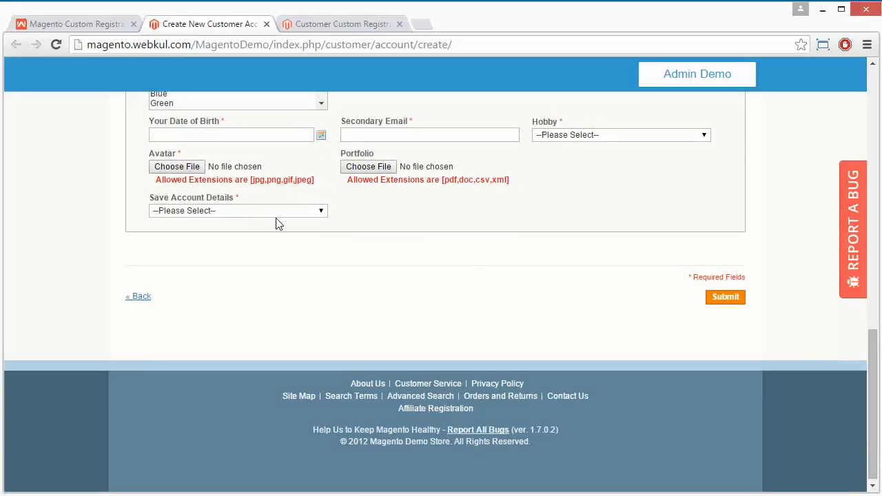
pyautogui.click(238, 210)
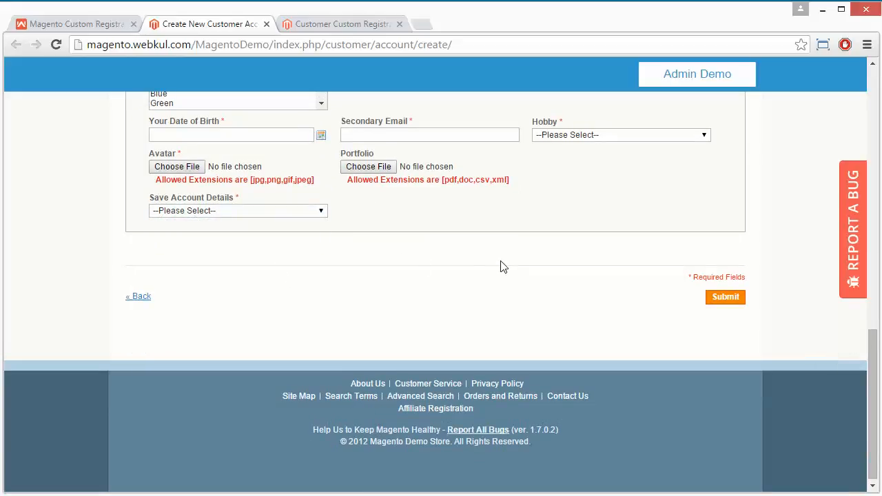
pyautogui.moveTo(596, 266)
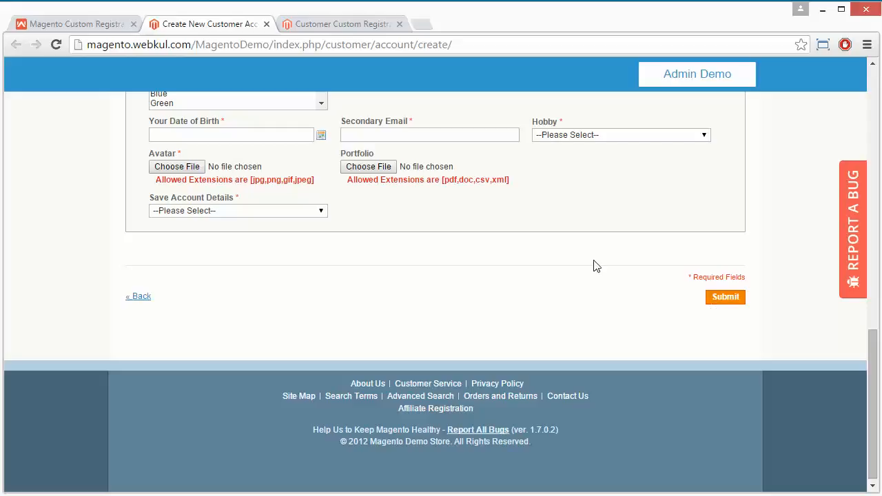
pyautogui.scroll(3)
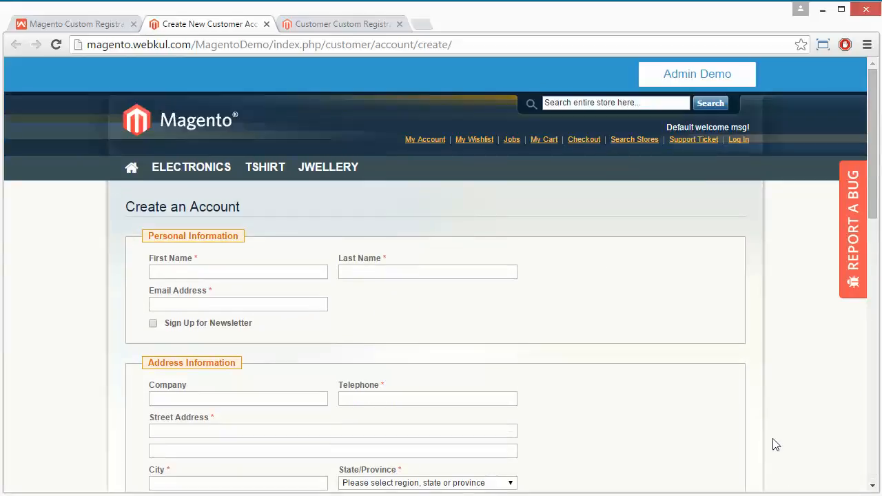
pyautogui.moveTo(732, 415)
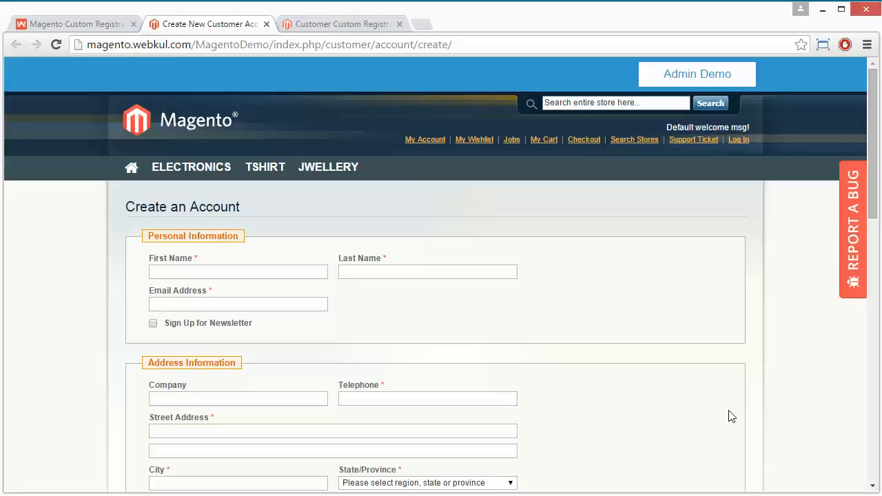
pyautogui.moveTo(79, 20)
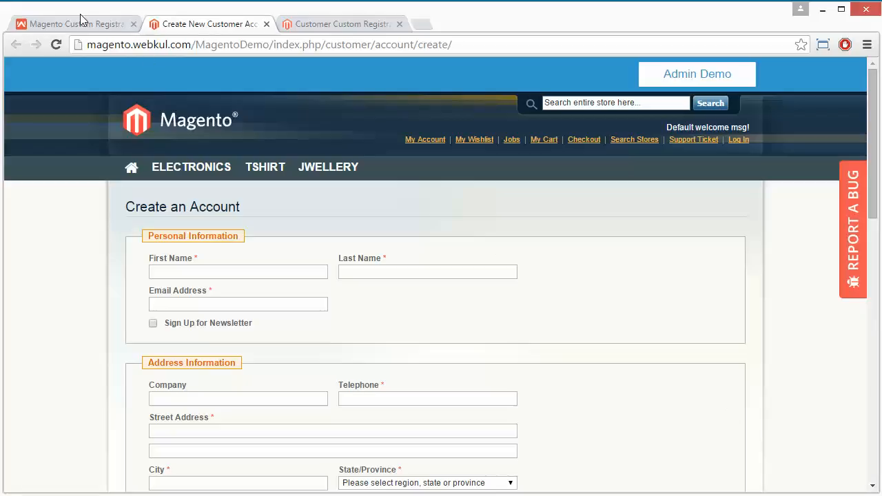
# Return to the Webkul Store's $45.00 Magento Custom Registration Field product page
pyautogui.click(72, 23)
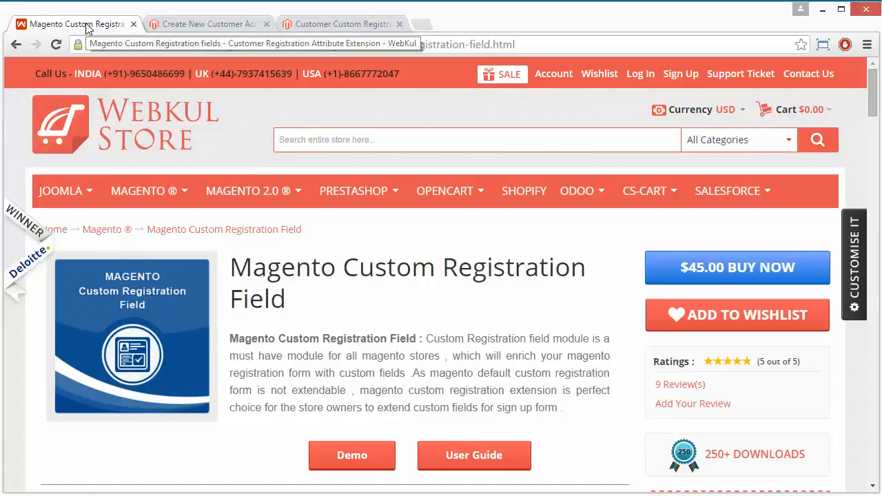
pyautogui.moveTo(434, 316)
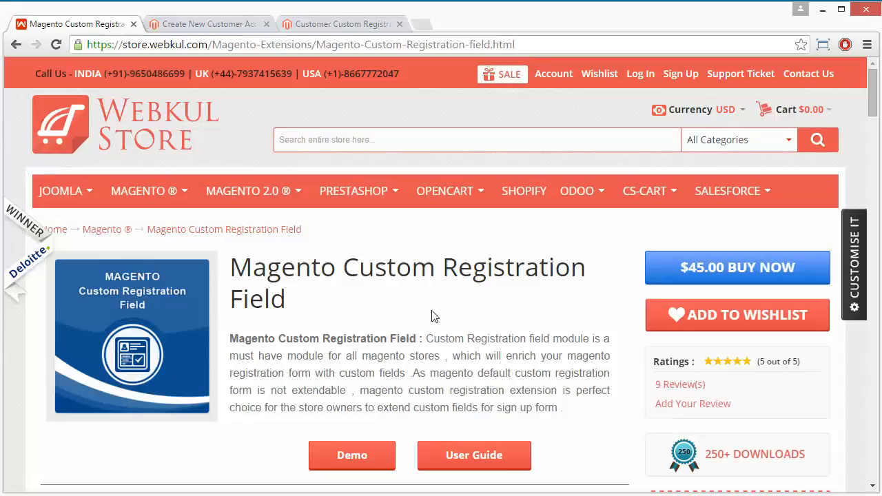
pyautogui.moveTo(799, 488)
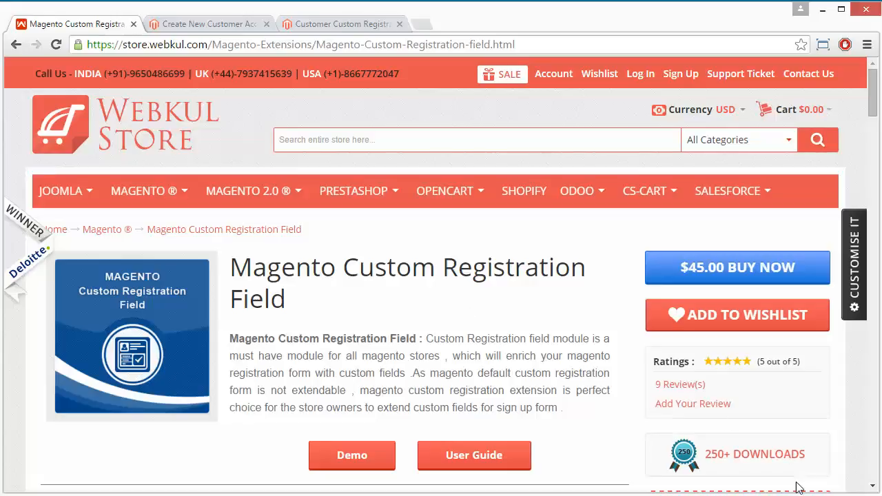
pyautogui.moveTo(720, 491)
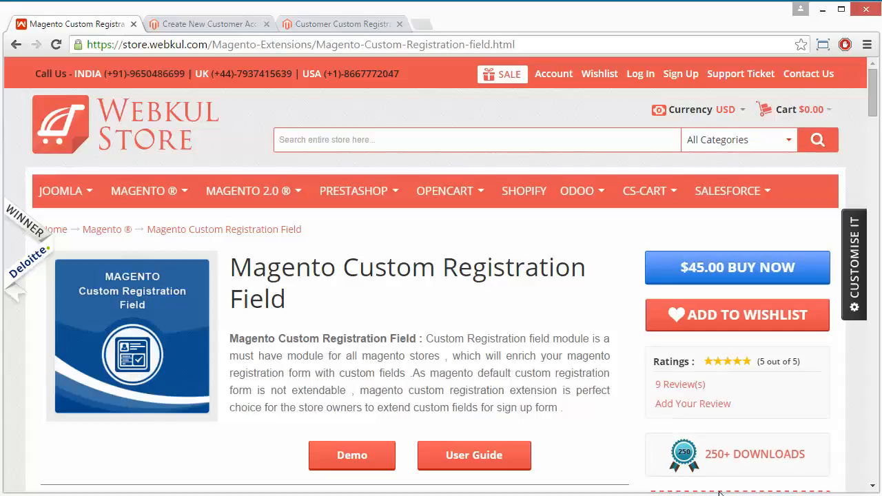
pyautogui.moveTo(767, 490)
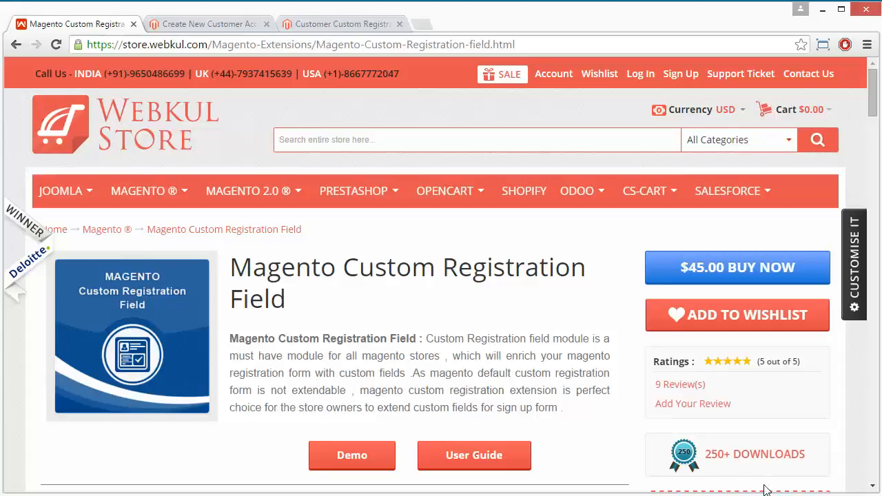